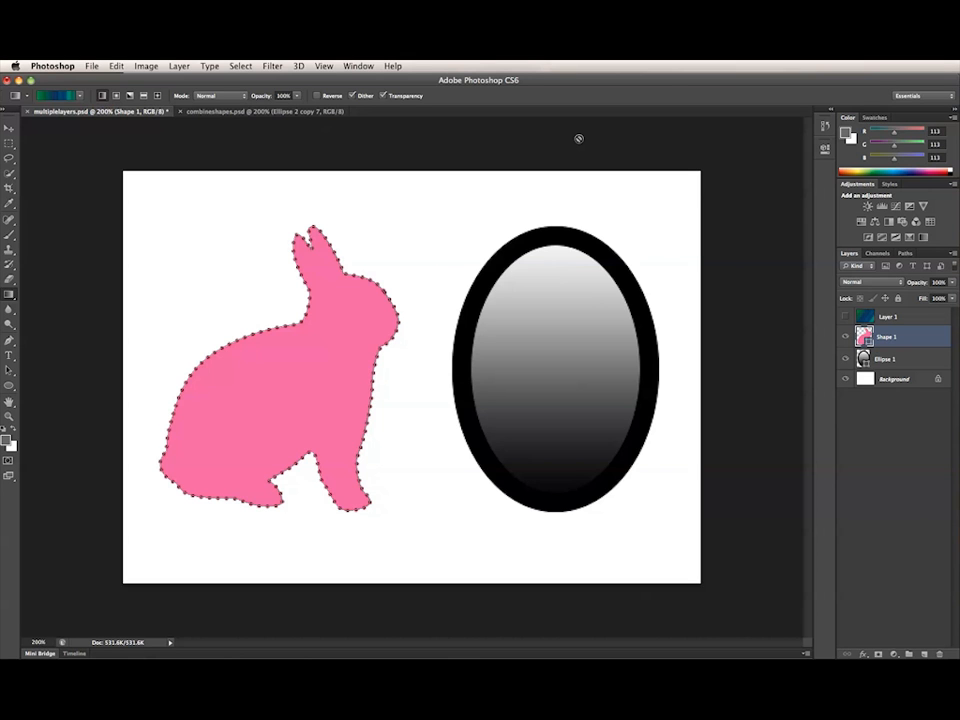
{"action": "mouse_move", "coordinate": [698, 184]}
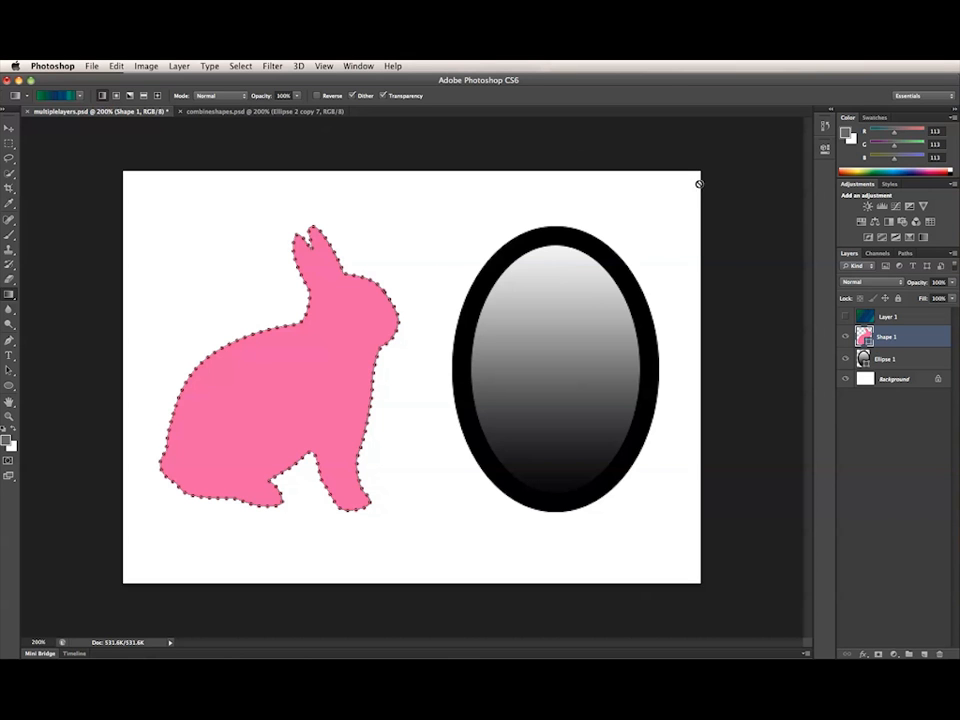
{"action": "mouse_move", "coordinate": [286, 384]}
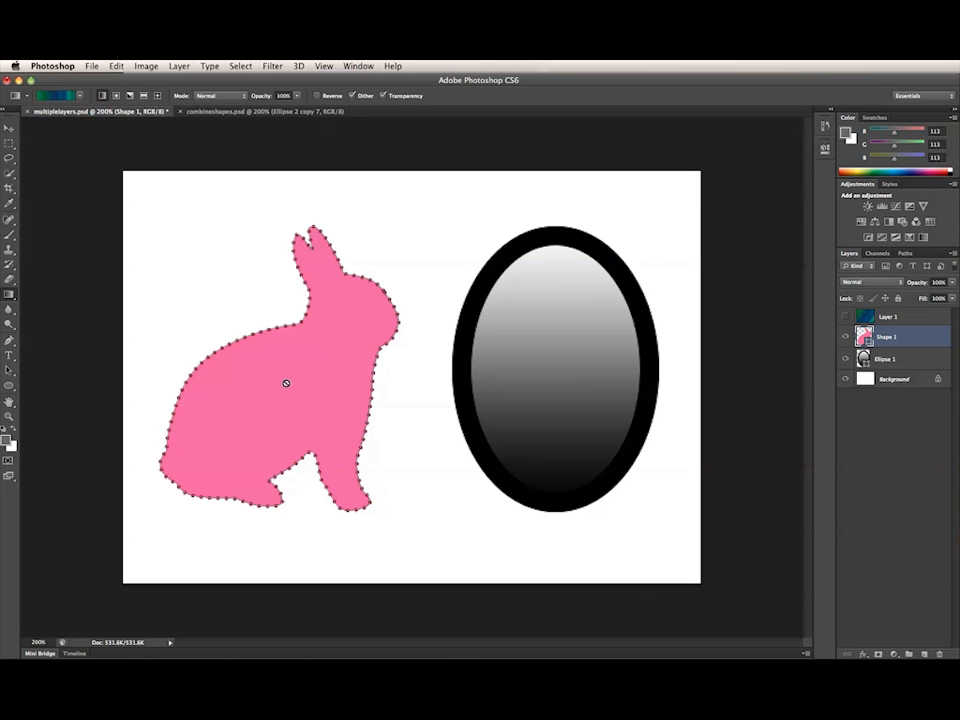
{"action": "mouse_move", "coordinate": [292, 382]}
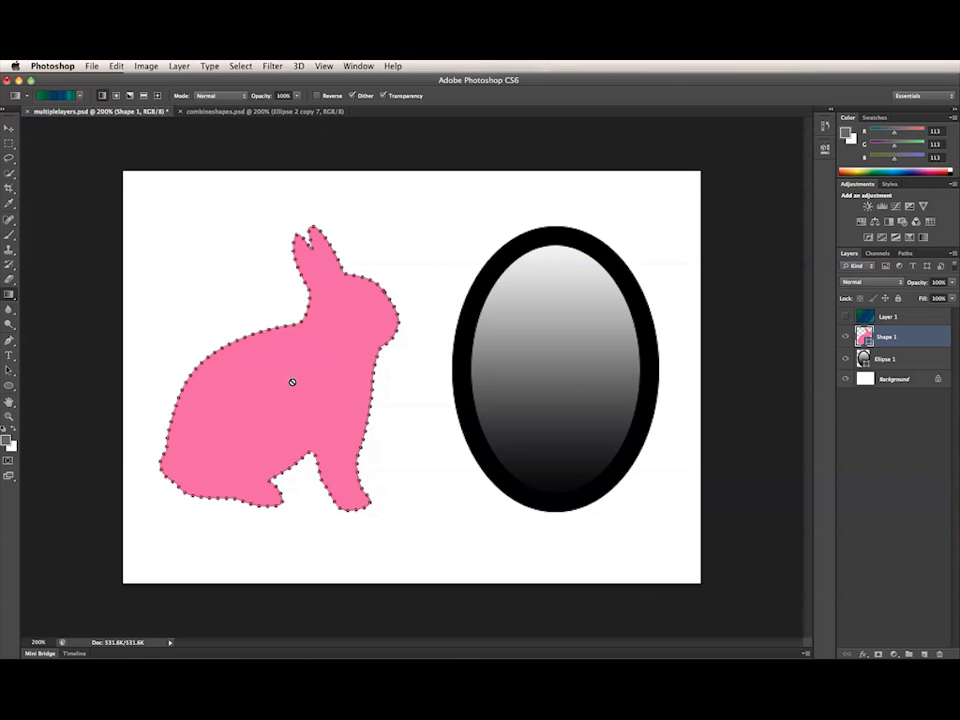
{"action": "mouse_move", "coordinate": [296, 432]}
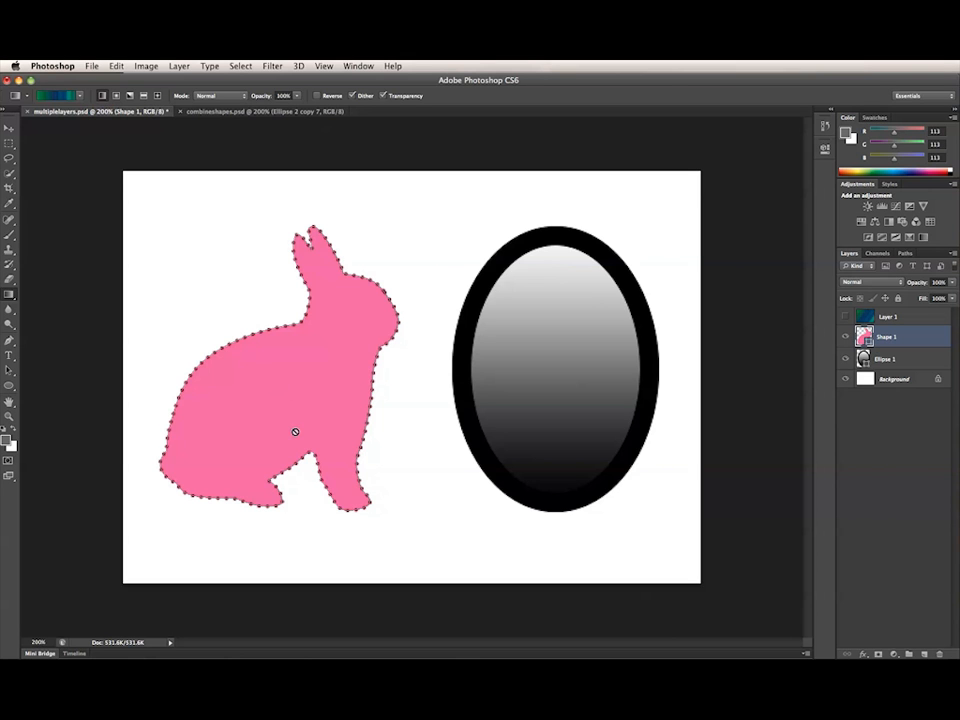
{"action": "mouse_move", "coordinate": [622, 414]}
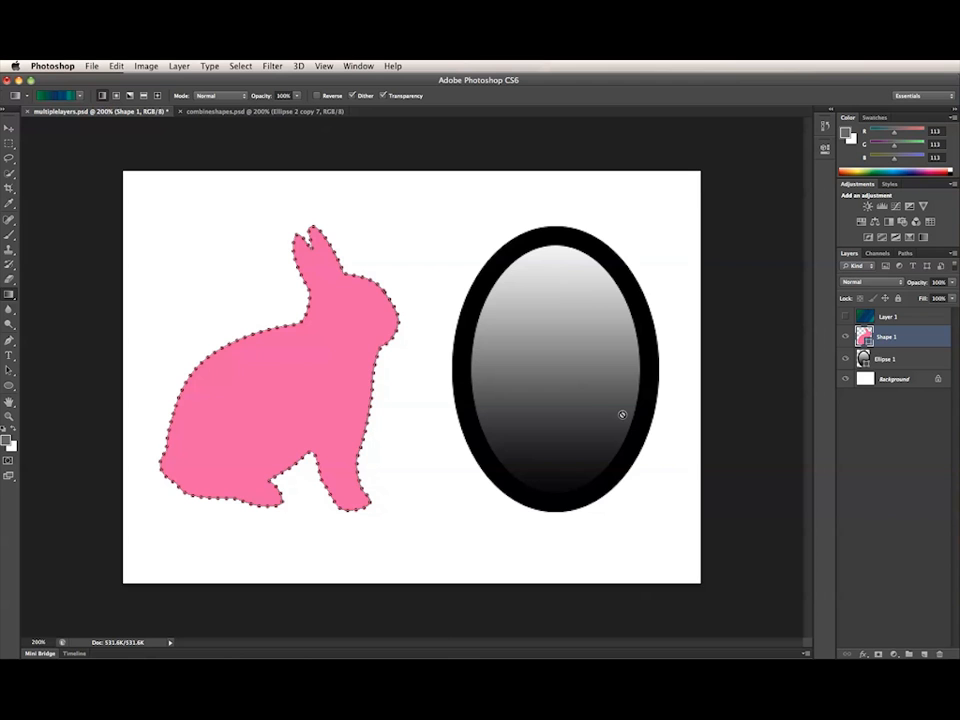
{"action": "mouse_move", "coordinate": [634, 444]}
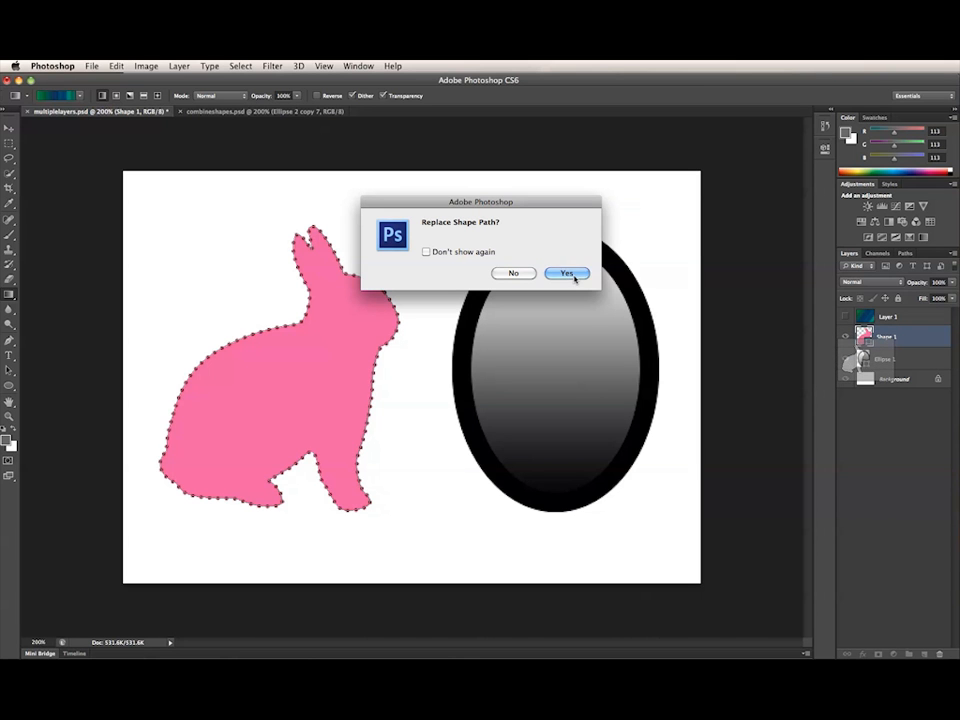
Step: Paste the path onto the Shape 1 layer and confirm Replace Shape Path, flooding the canvas pink
{"action": "left_click", "coordinate": [568, 272]}
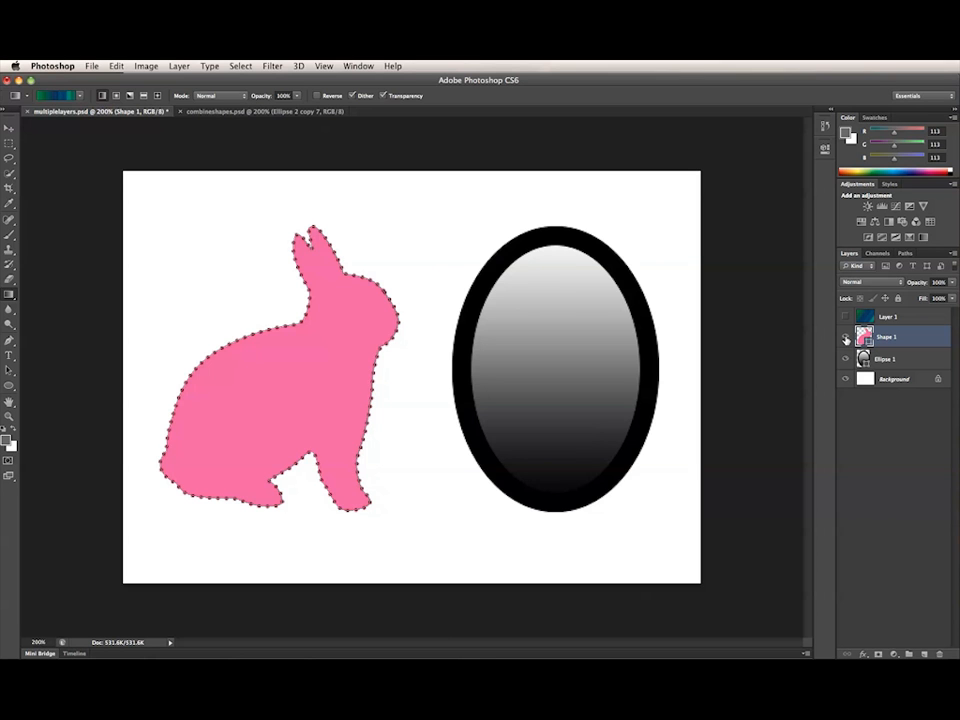
{"action": "left_click", "coordinate": [846, 336]}
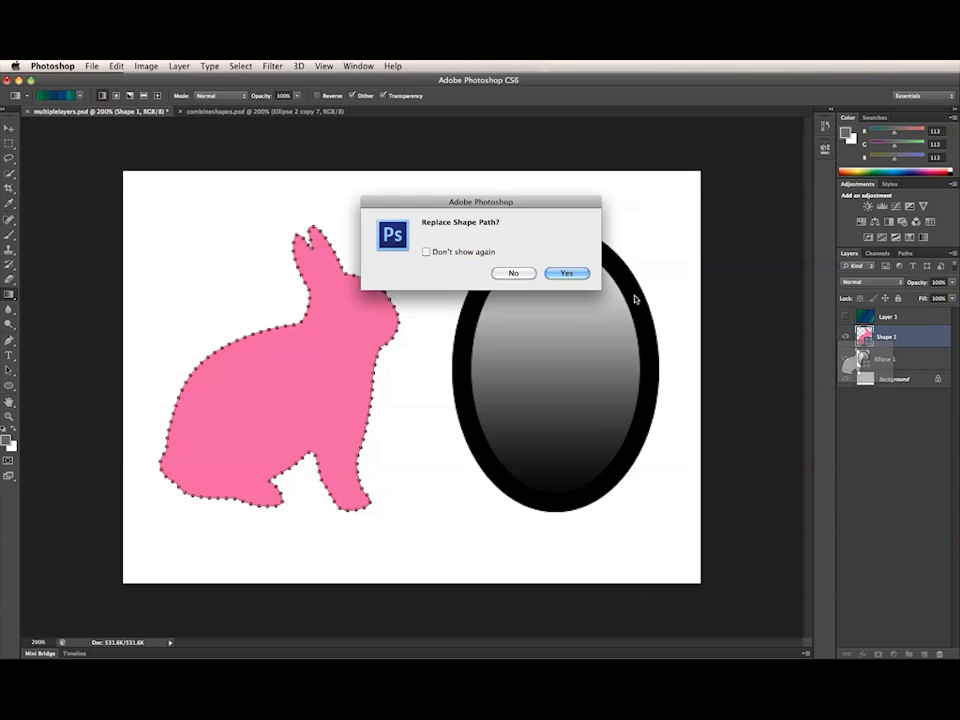
{"action": "left_click", "coordinate": [566, 272]}
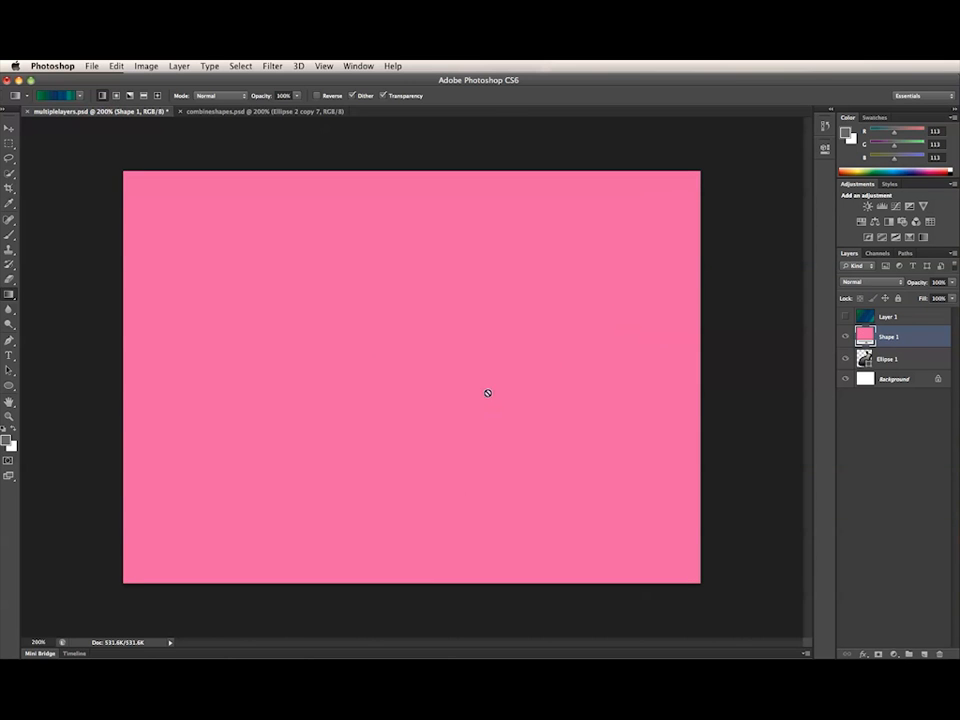
{"action": "mouse_move", "coordinate": [898, 336]}
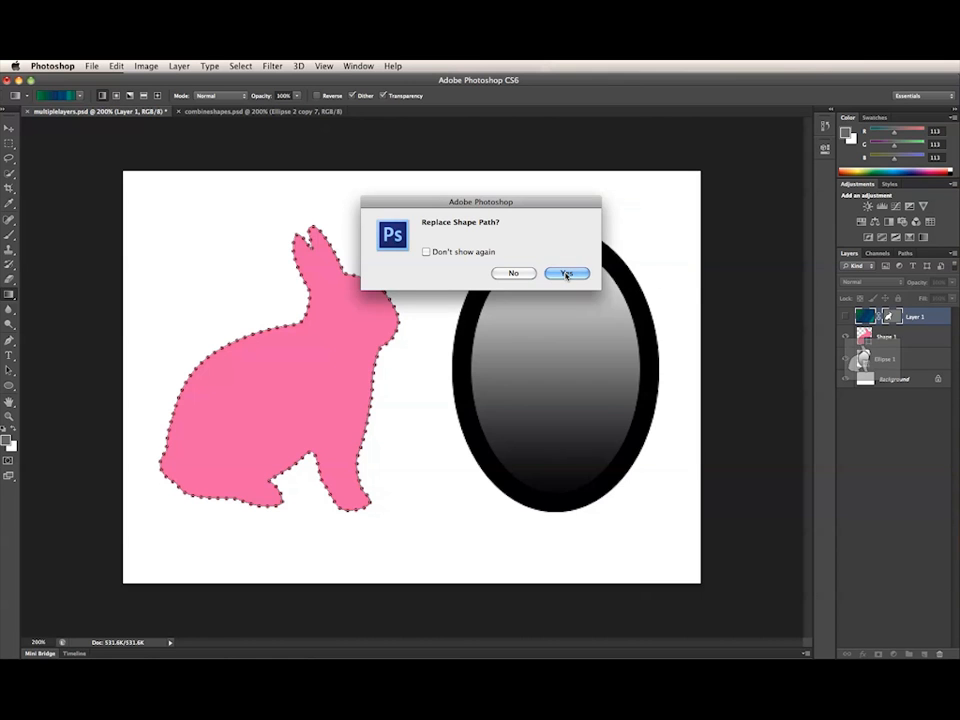
Step: Confirm replacing Layer 1's ellipse path with the bunny outline as its vector mask
{"action": "left_click", "coordinate": [568, 272]}
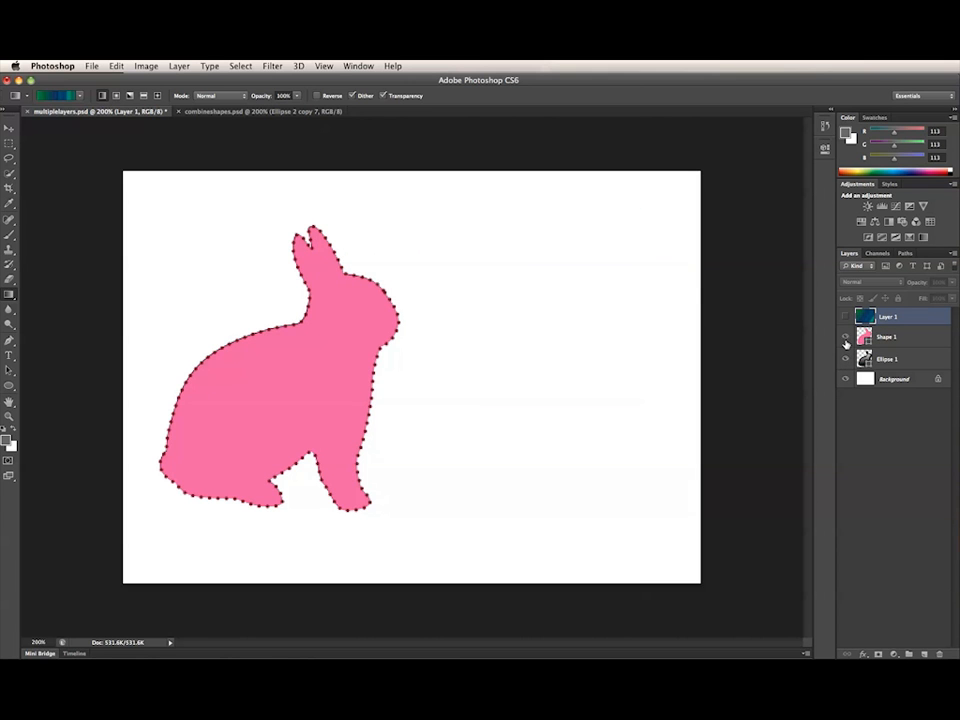